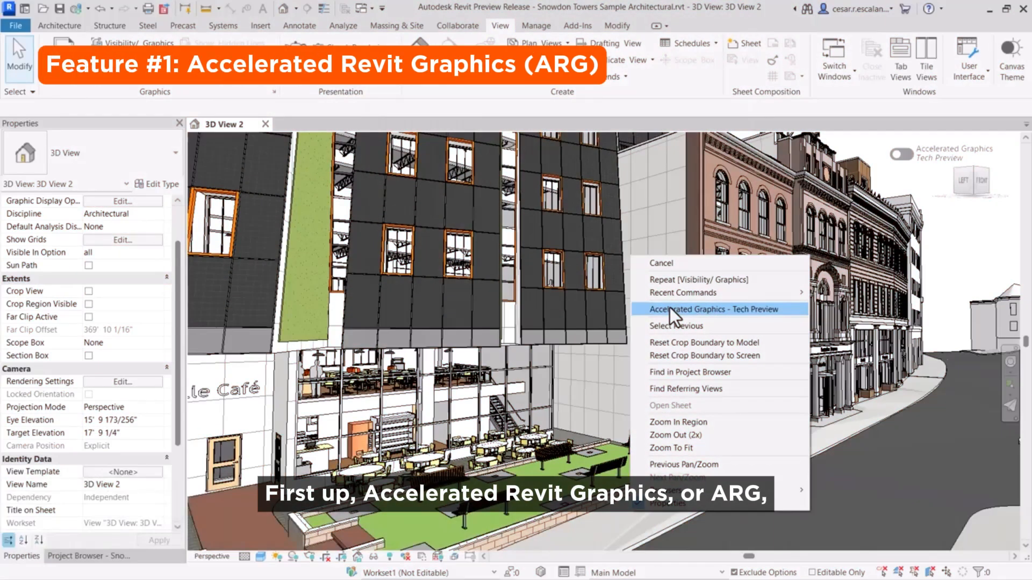
Enable Accelerated Graphics - Tech Preview from the Snowdon Towers 3D view's context menu
{"action": "left_click", "coordinate": [718, 310]}
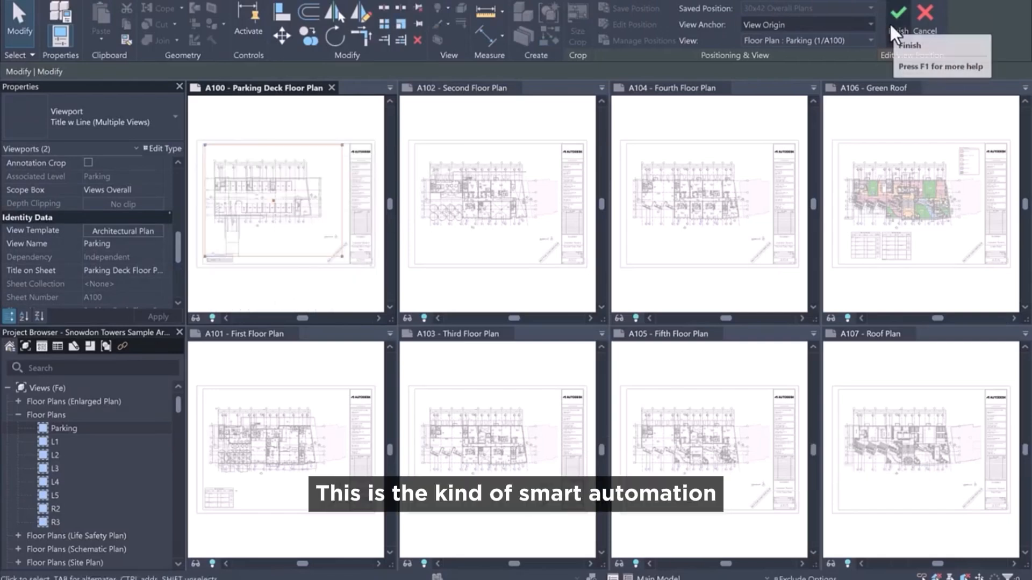
Finish the viewport positioning session for floor plan sheets A100 to A107
{"action": "left_click", "coordinate": [897, 12]}
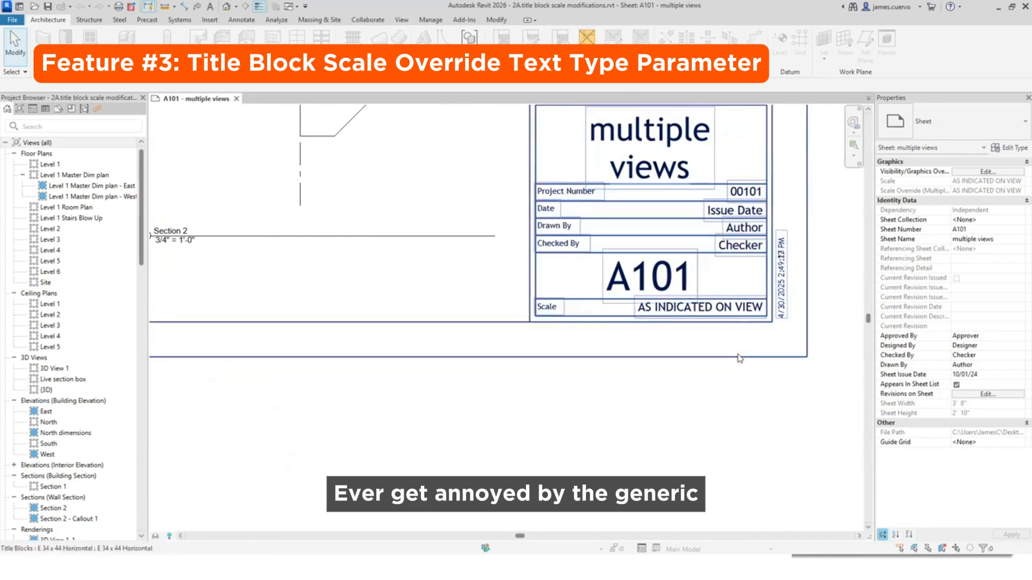
Give the A101 title block the Scale Override text 'see view for Scale'
{"action": "left_click", "coordinate": [1013, 148]}
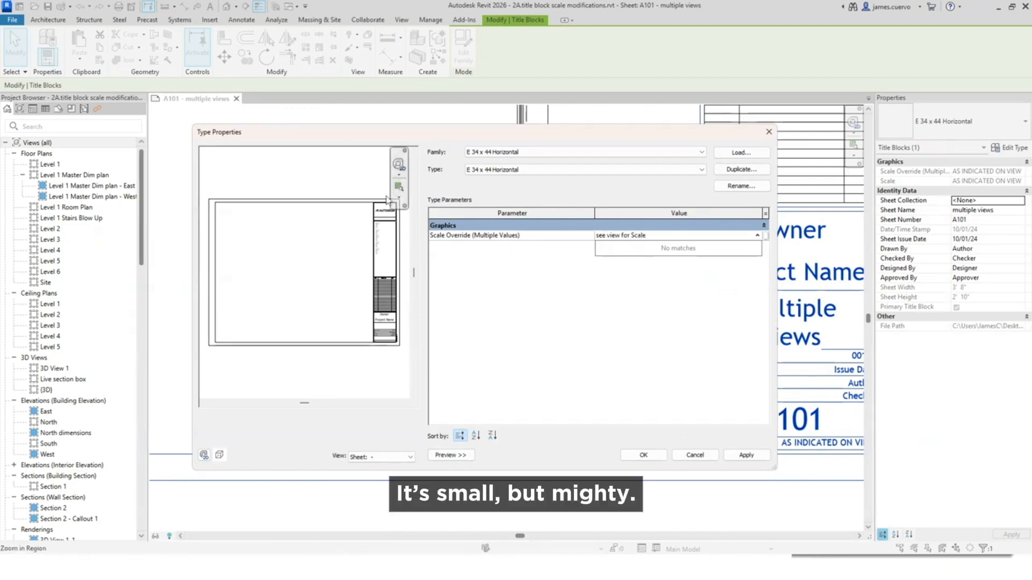
{"action": "left_click", "coordinate": [641, 455]}
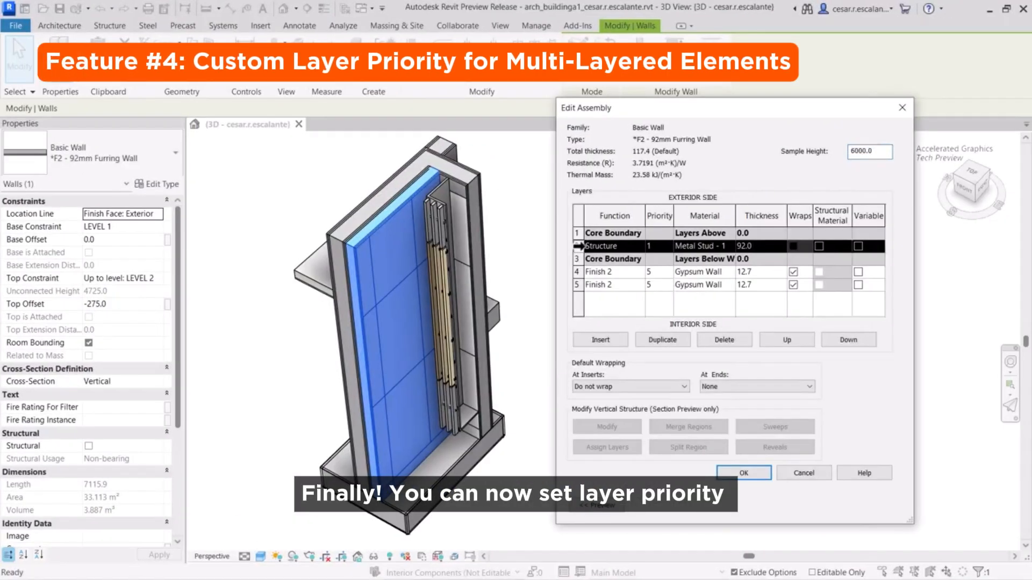
Move the metal stud Structure layer below the core boundary, then reopen the assembly to verify
{"action": "left_click", "coordinate": [848, 340]}
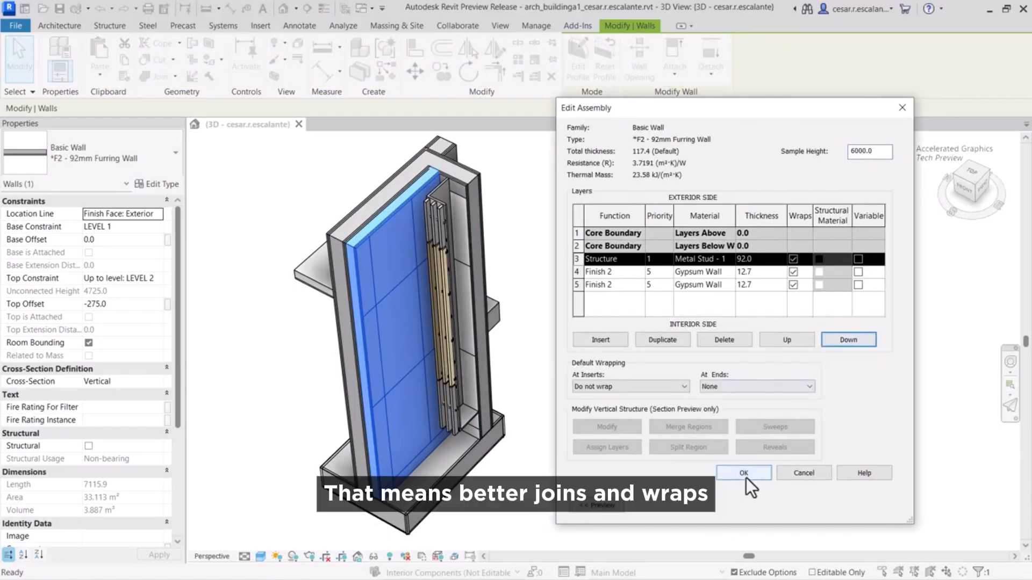
{"action": "left_click", "coordinate": [742, 472]}
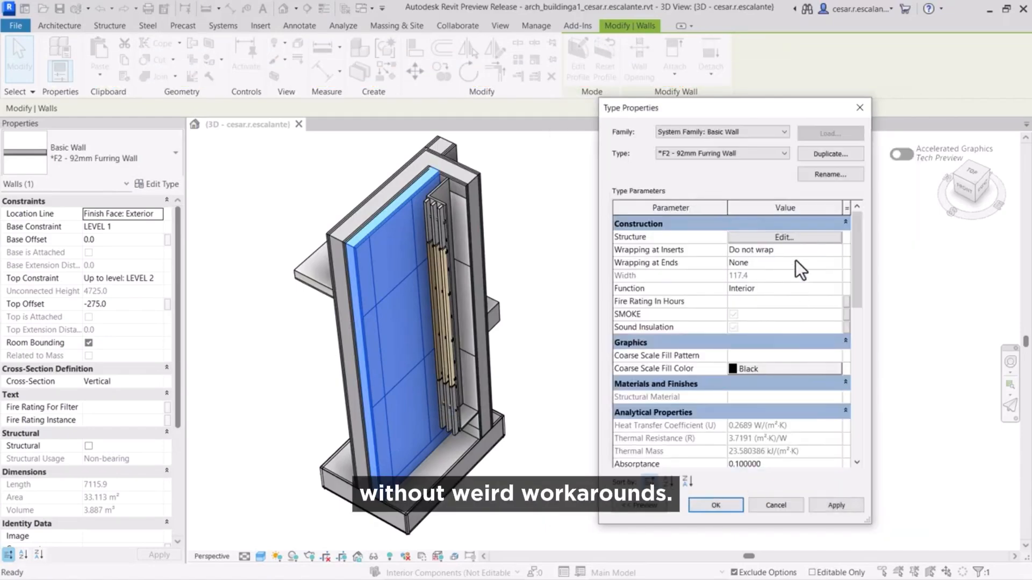
{"action": "left_click", "coordinate": [782, 237]}
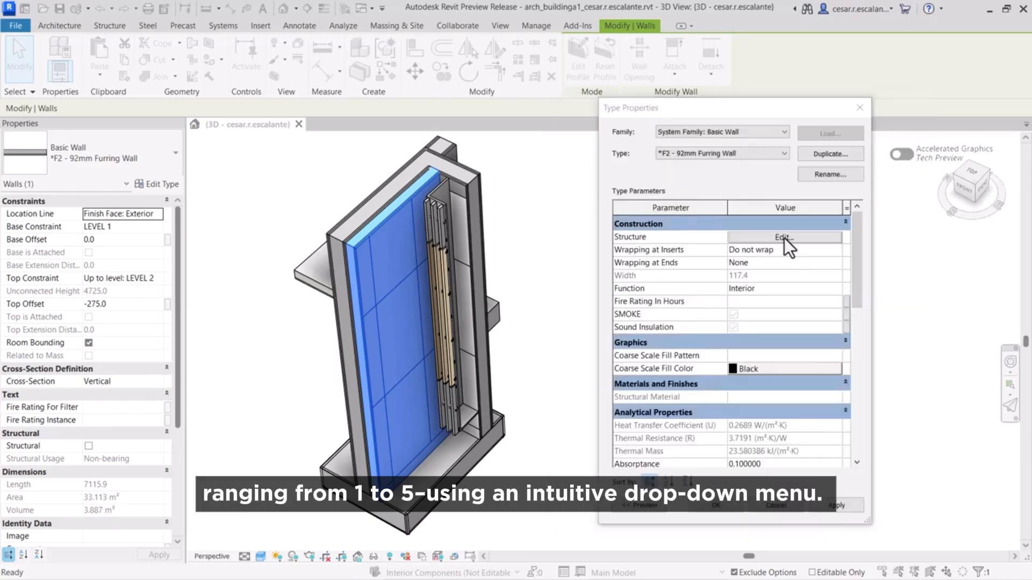
{"action": "left_click", "coordinate": [782, 236]}
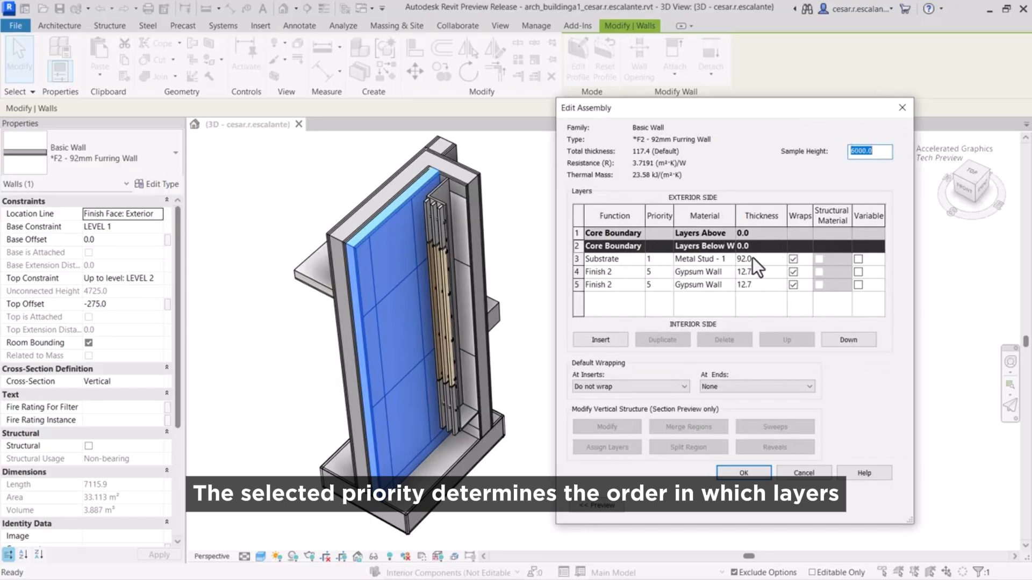
{"action": "left_click", "coordinate": [657, 258]}
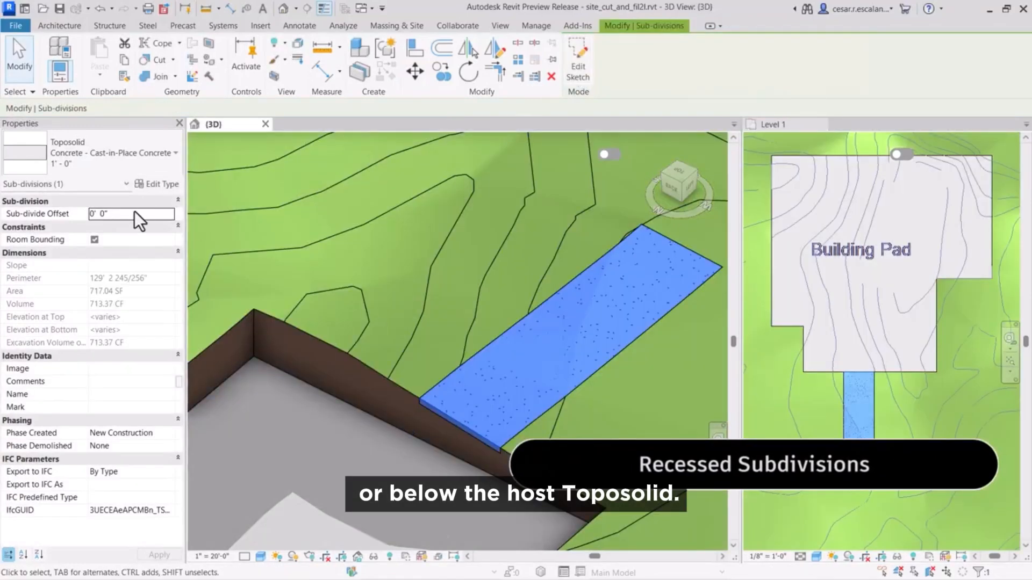
Set the driveway sub-division's Sub-divide Offset to -3' 0"
{"action": "type", "text": "-3' 0\""}
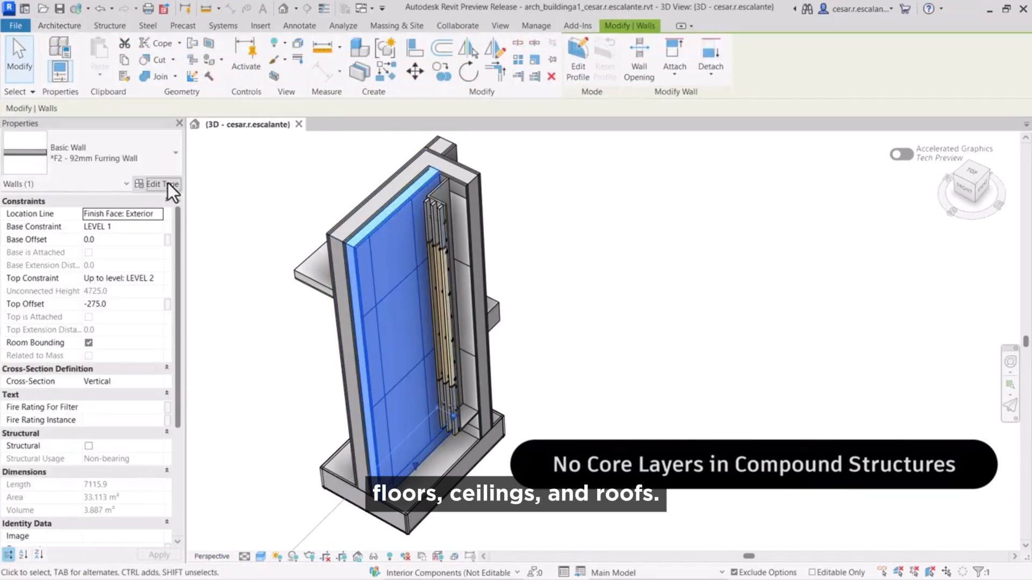
Shift the furring wall type's Structure layer past the core boundary and apply the type change
{"action": "left_click", "coordinate": [158, 185]}
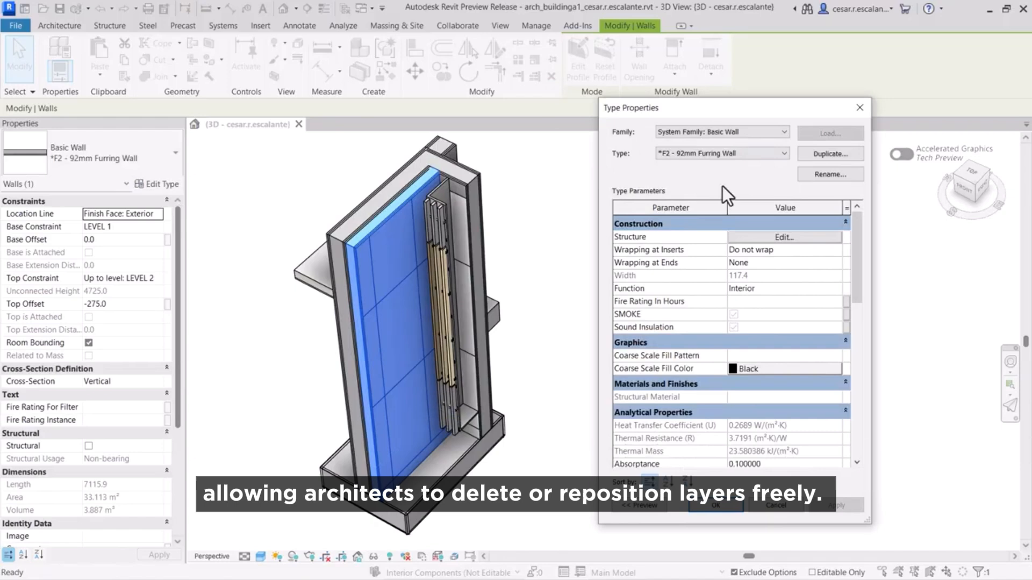
{"action": "left_click", "coordinate": [782, 236]}
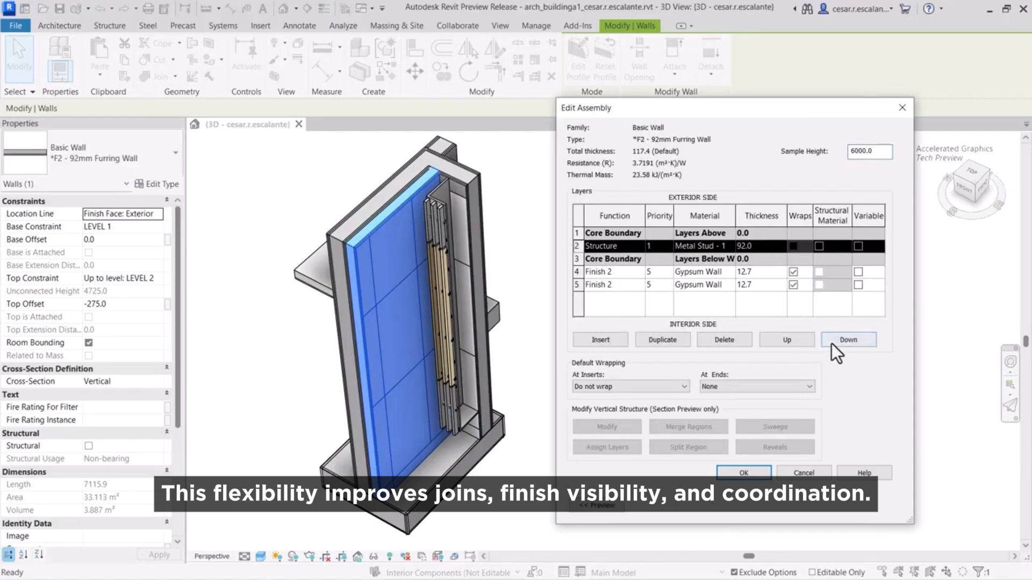
{"action": "left_click", "coordinate": [848, 340]}
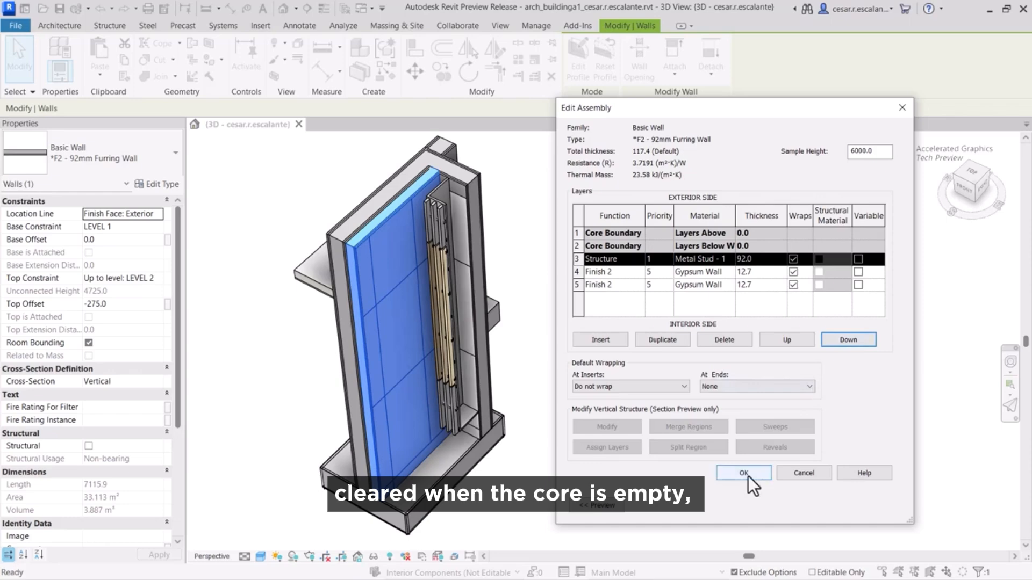
{"action": "left_click", "coordinate": [742, 473]}
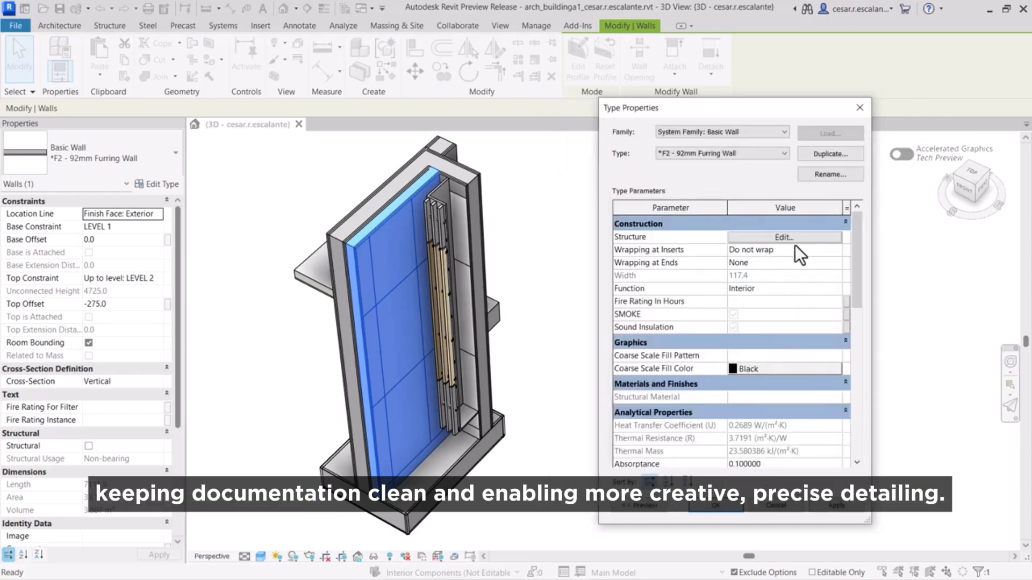
{"action": "left_click", "coordinate": [782, 237]}
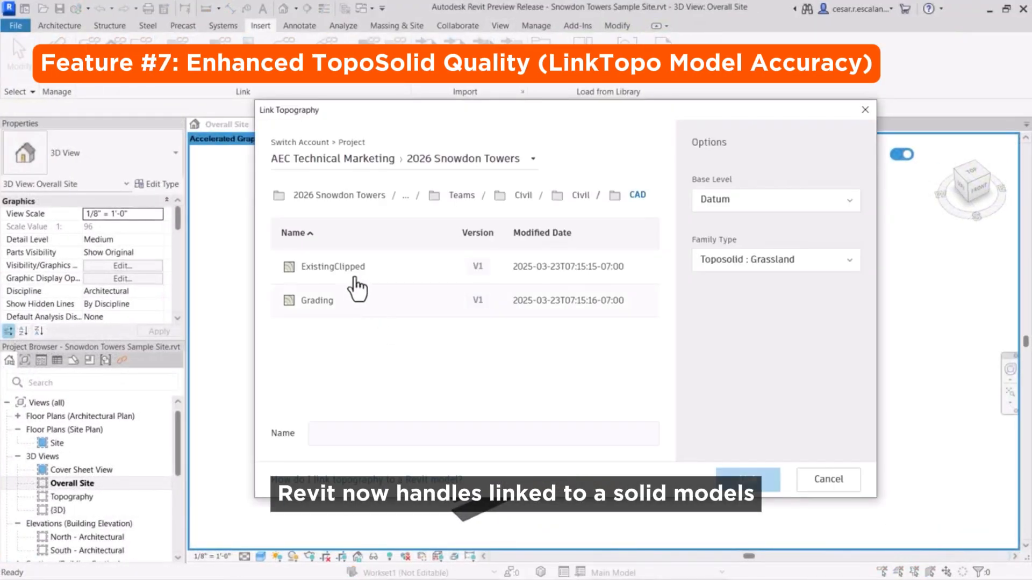
Select ExistingClipped as the linked topography and show the toposolid family type list
{"action": "left_click", "coordinate": [775, 259]}
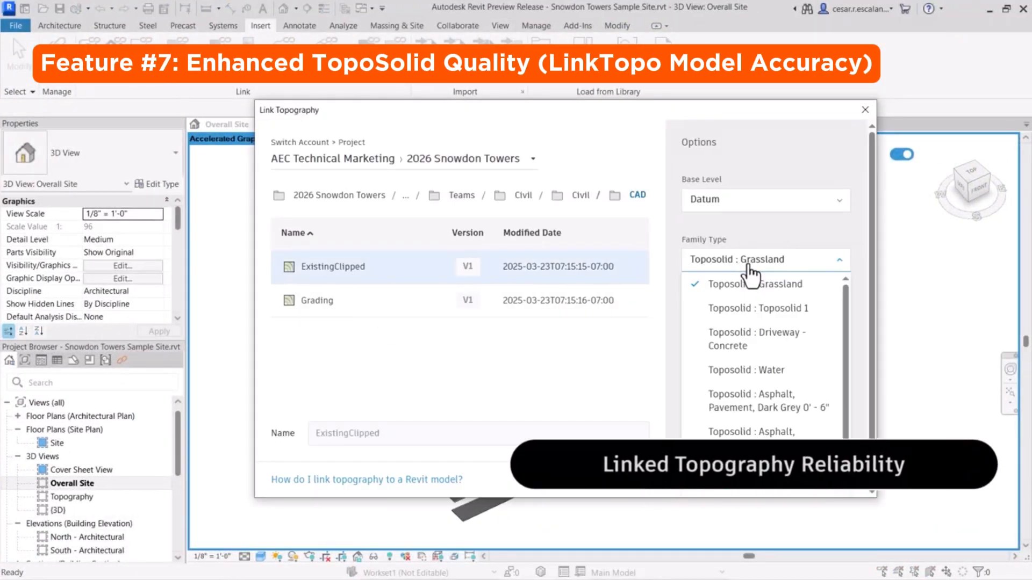
{"action": "left_click", "coordinate": [864, 109]}
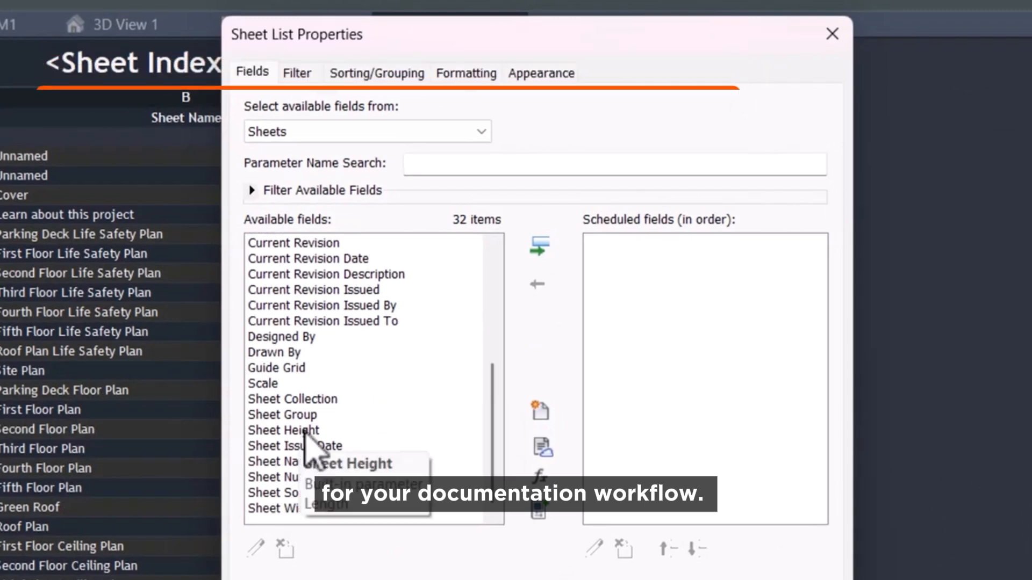
Schedule the Scale field plus Title Blocks: Family and Type in the sheet index
{"action": "left_click", "coordinate": [537, 246]}
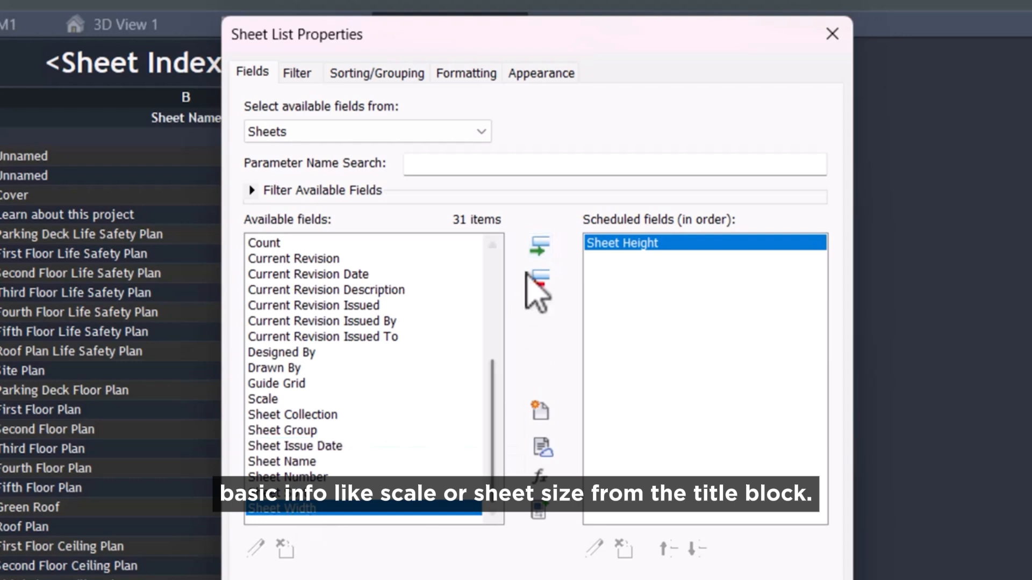
{"action": "left_click", "coordinate": [539, 247]}
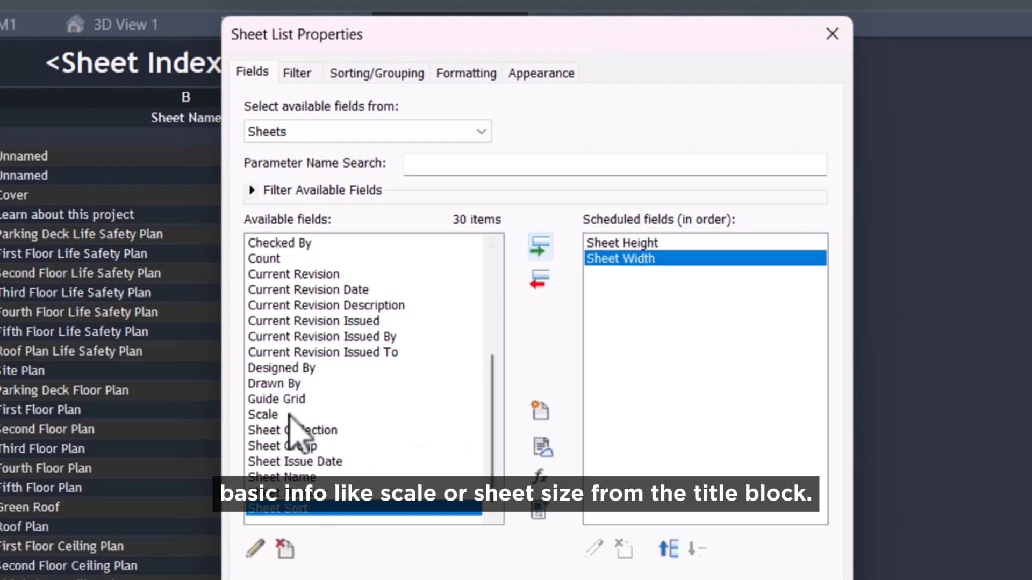
{"action": "left_click", "coordinate": [537, 247]}
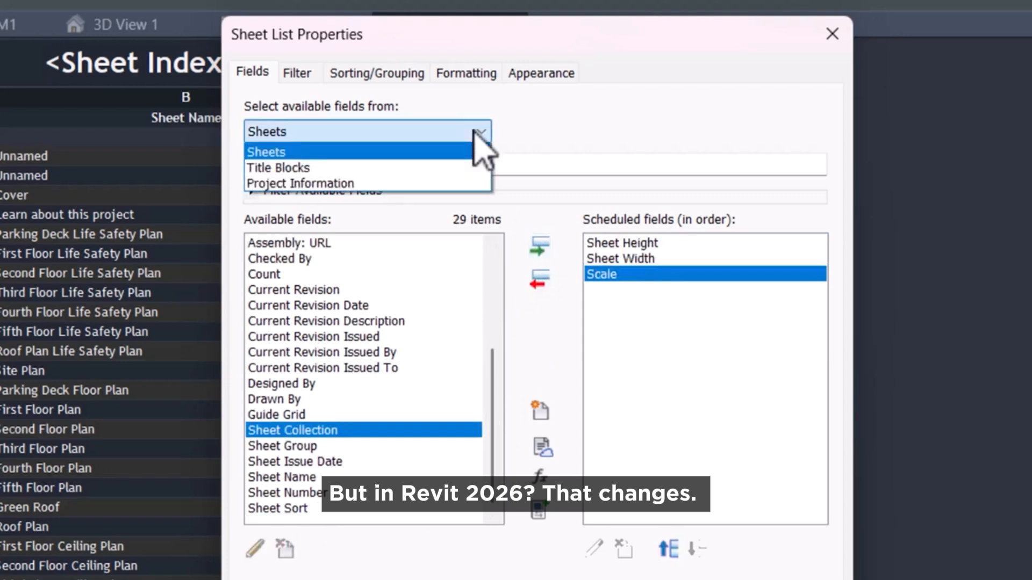
{"action": "left_click", "coordinate": [278, 167]}
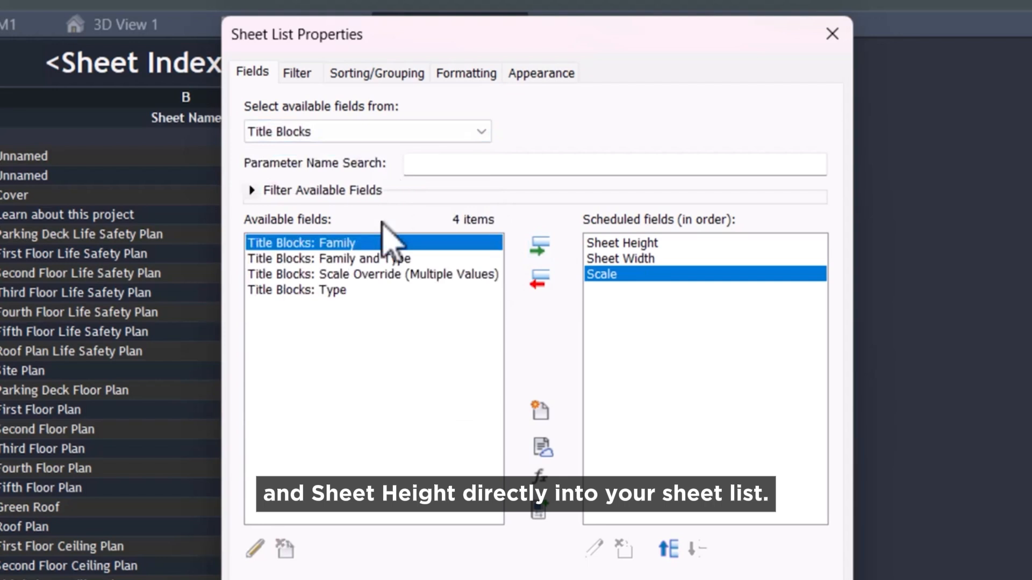
{"action": "mouse_move", "coordinate": [388, 257]}
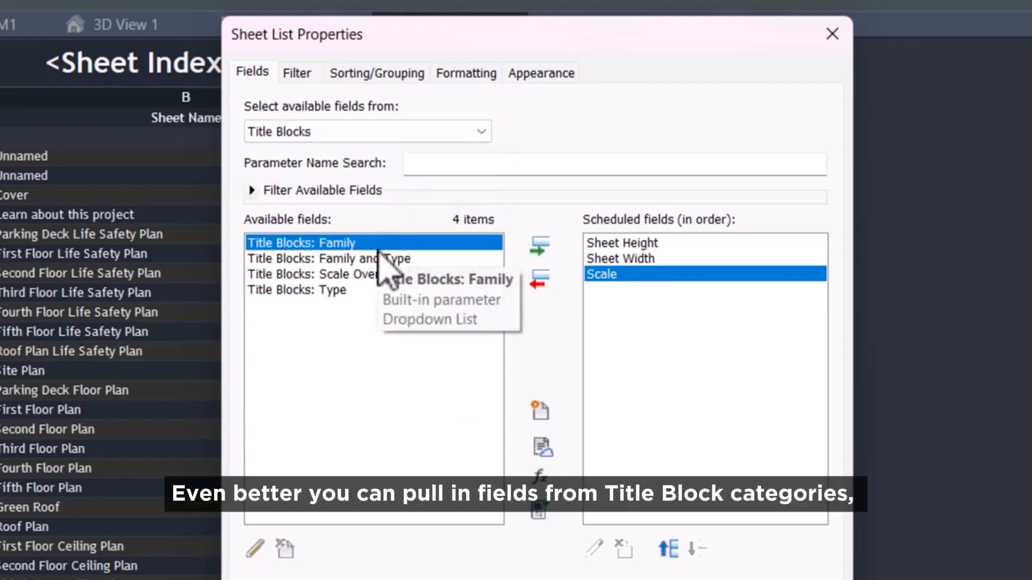
{"action": "mouse_move", "coordinate": [362, 319]}
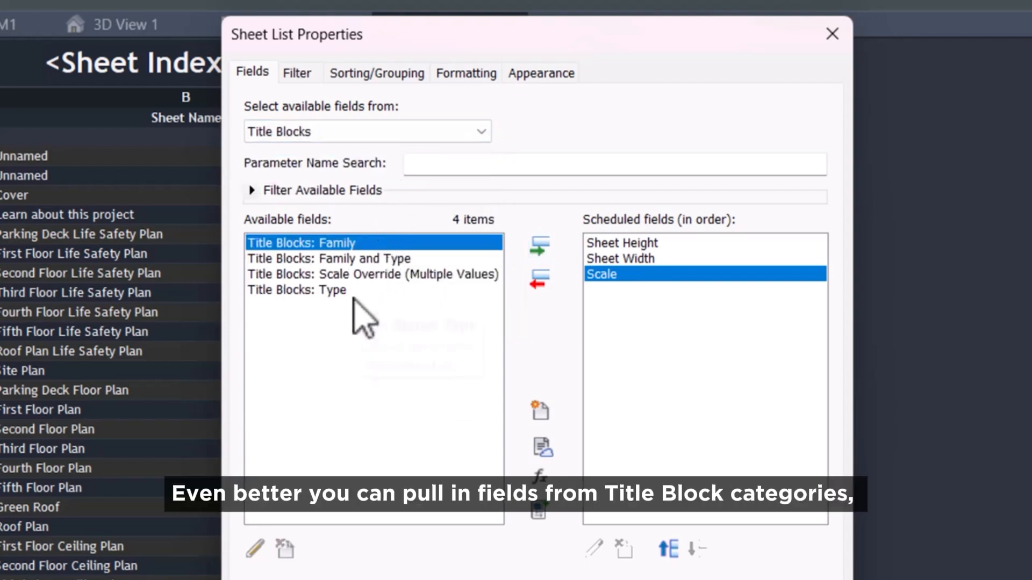
{"action": "left_click", "coordinate": [539, 250]}
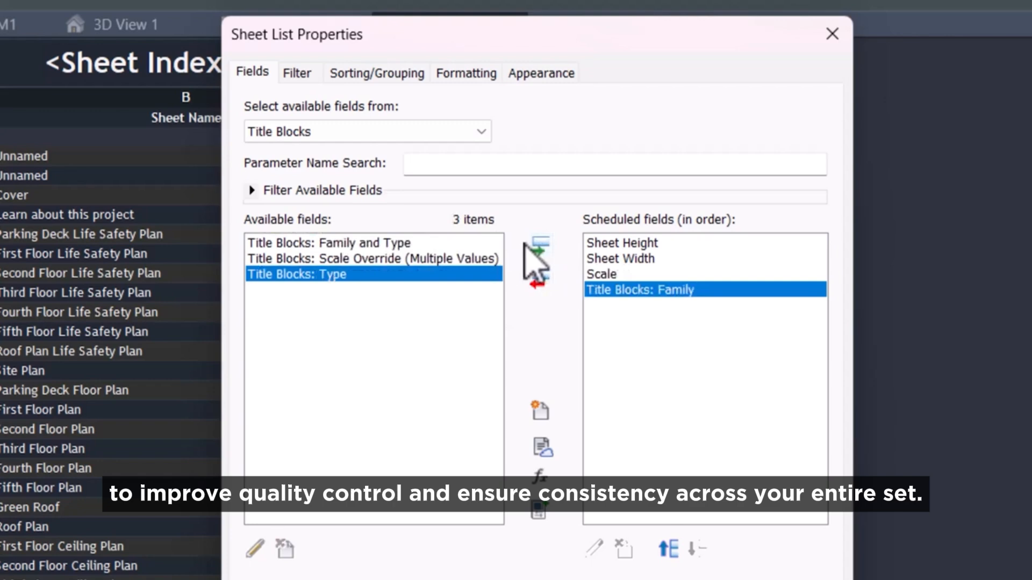
{"action": "left_click", "coordinate": [537, 249]}
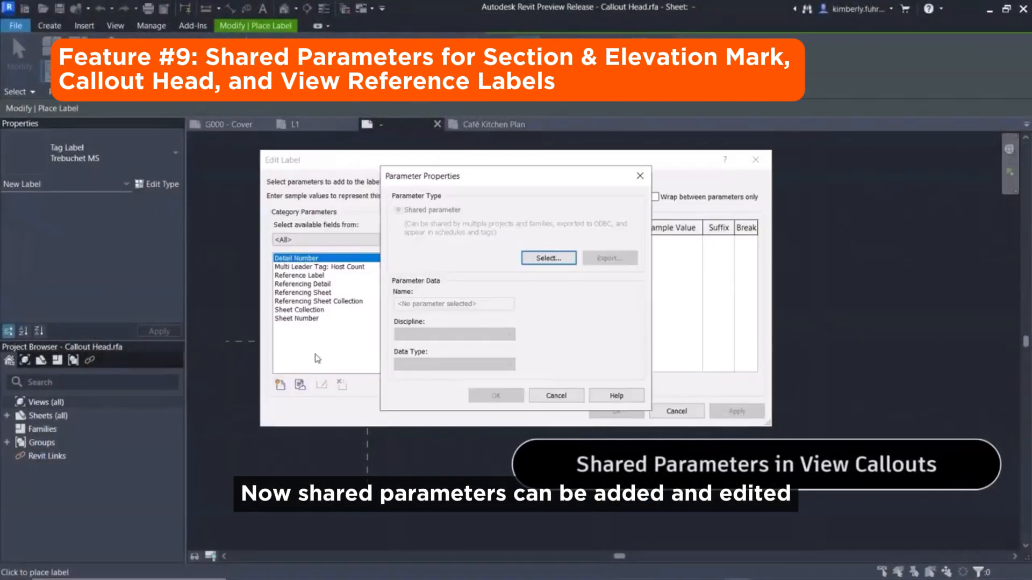
Choose the shared Label Parameter and confirm it as the callout head label's parameter
{"action": "left_click", "coordinate": [548, 258]}
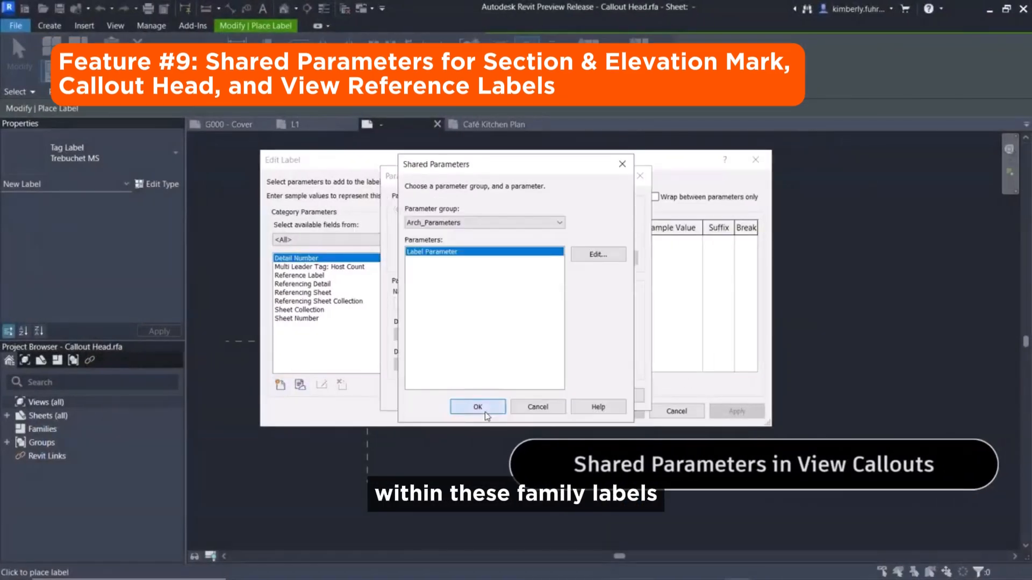
{"action": "left_click", "coordinate": [477, 406]}
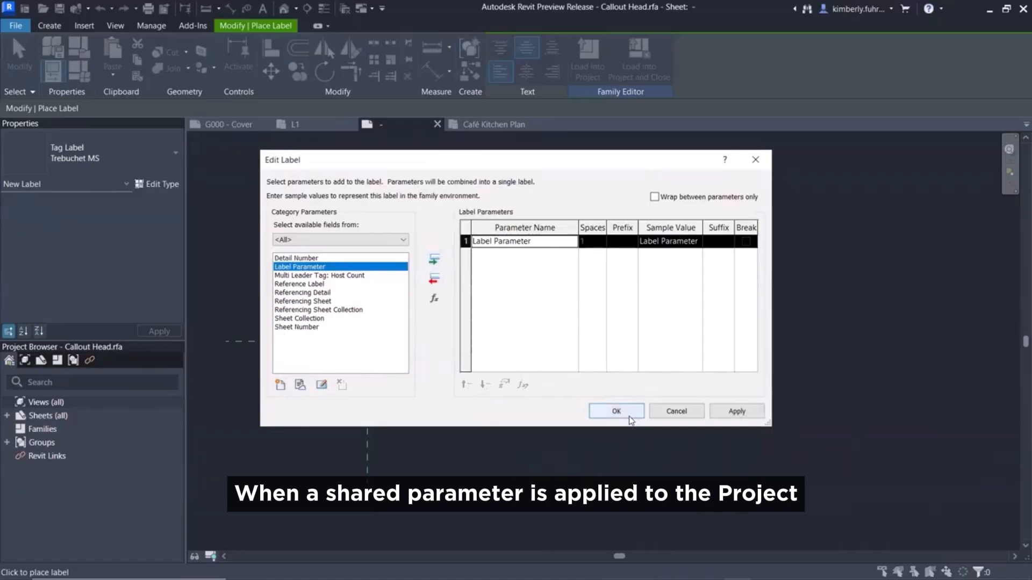
{"action": "left_click", "coordinate": [616, 411]}
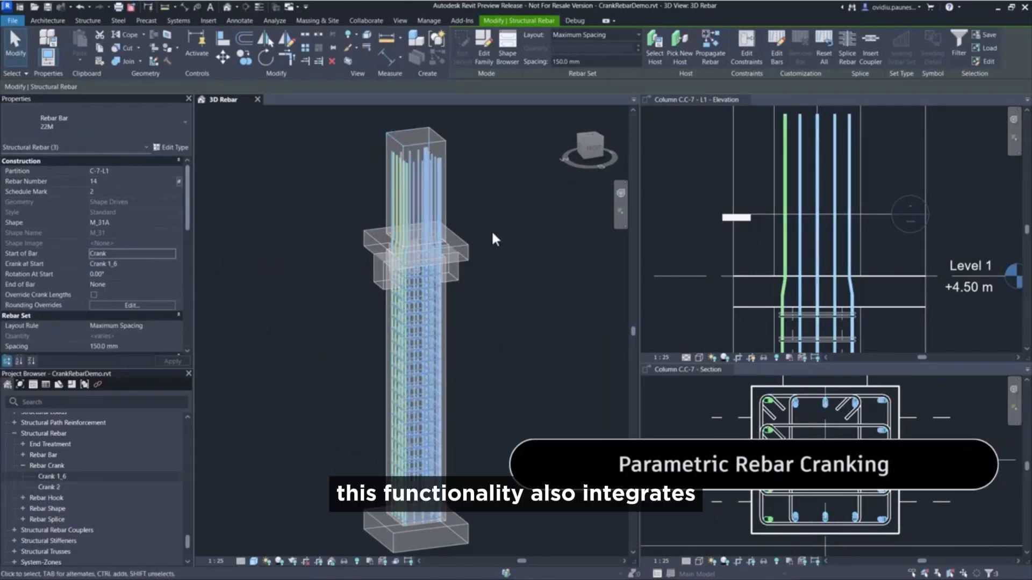
Bring up the Open dialog from Revit Home showing the REVIT 2026 LAUNCH FILES projects
{"action": "left_click", "coordinate": [94, 295]}
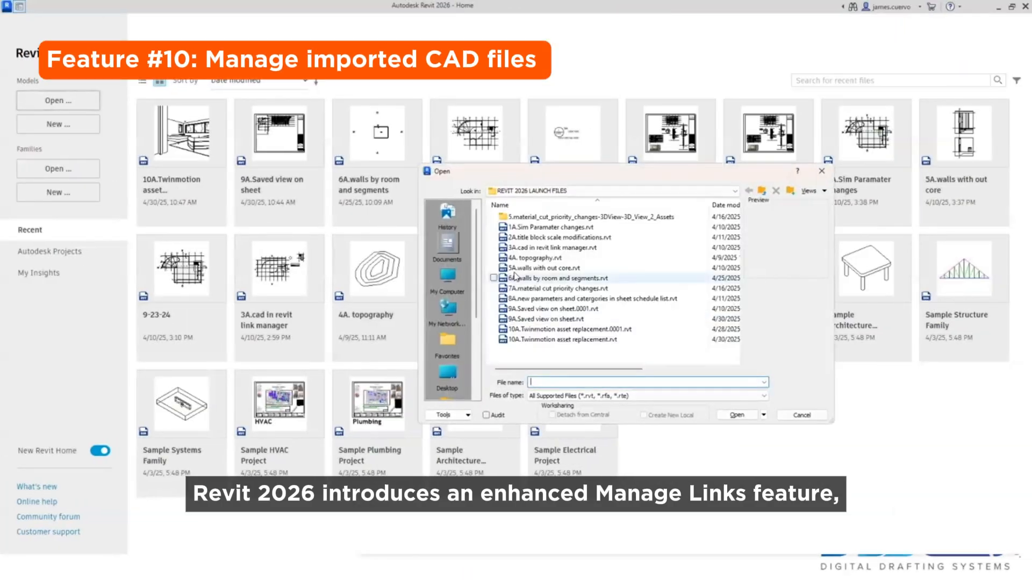
Open the project '3A.cad in revit link manager.rvt' from the Open dialog
{"action": "left_click", "coordinate": [549, 247]}
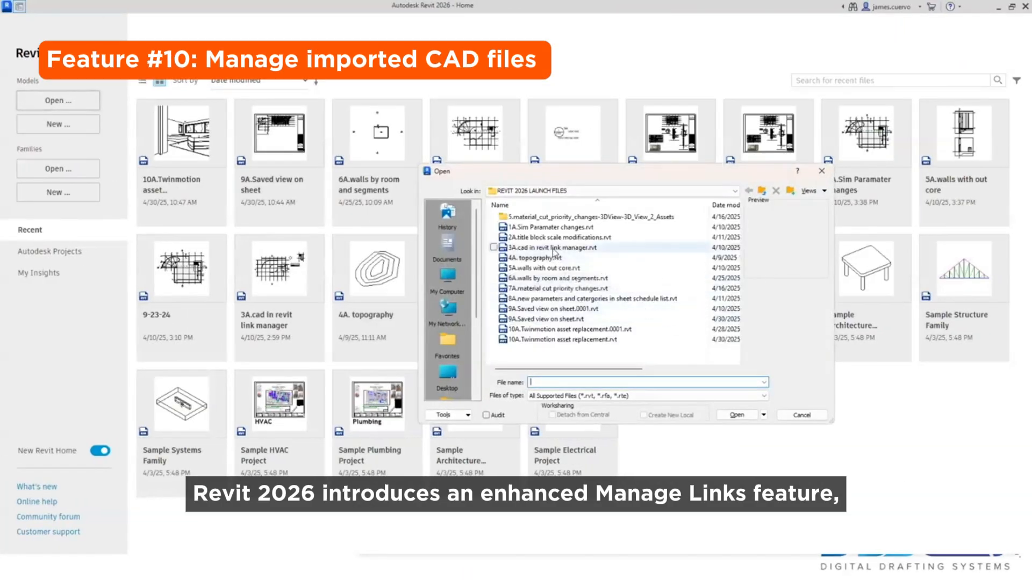
{"action": "left_click", "coordinate": [552, 247]}
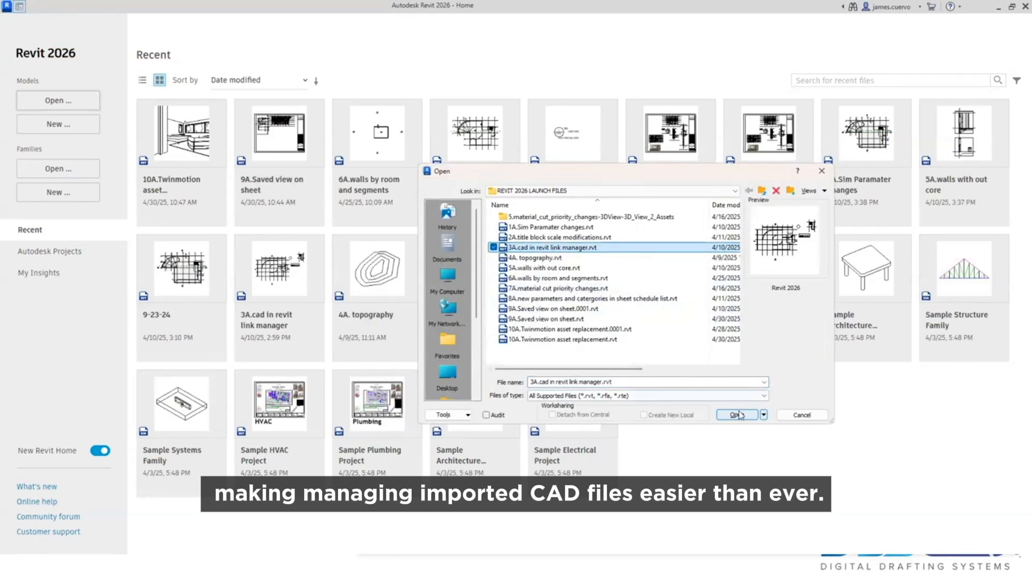
{"action": "left_click", "coordinate": [734, 415]}
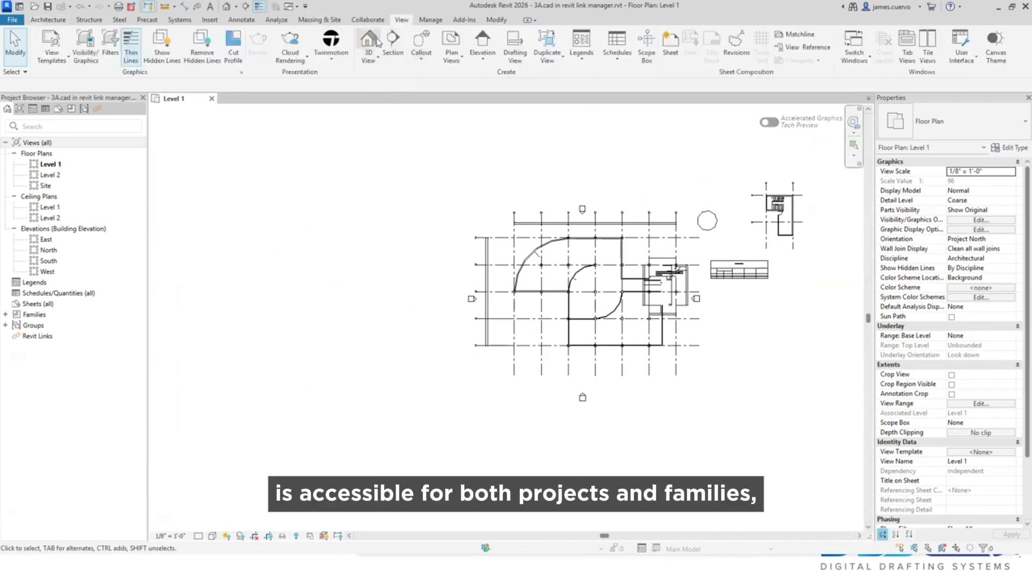
Show Manage Links from the Insert tab, listing Jim 11-4-24.dwg and Drawing1.dwg
{"action": "left_click", "coordinate": [209, 19]}
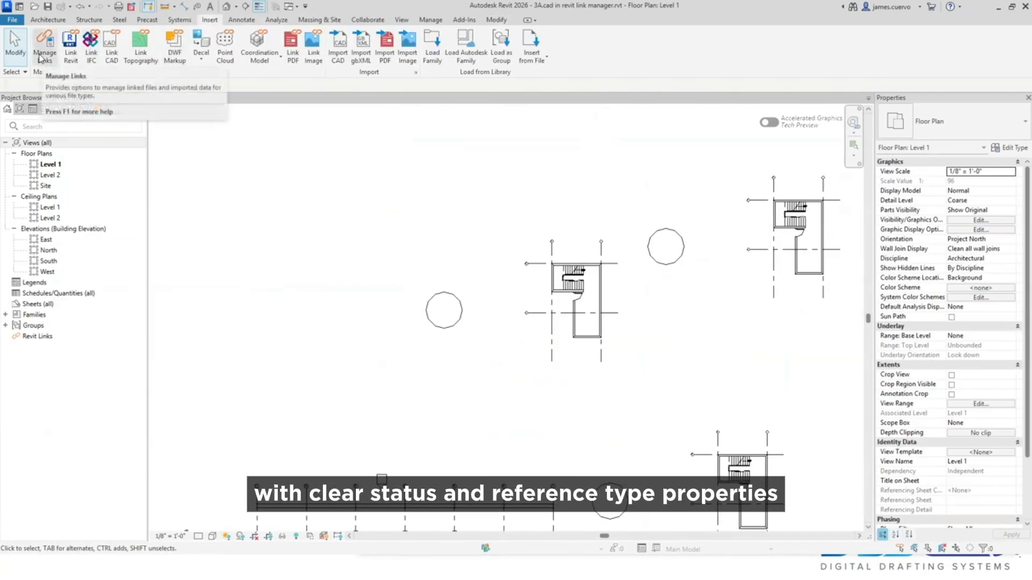
{"action": "left_click", "coordinate": [44, 46]}
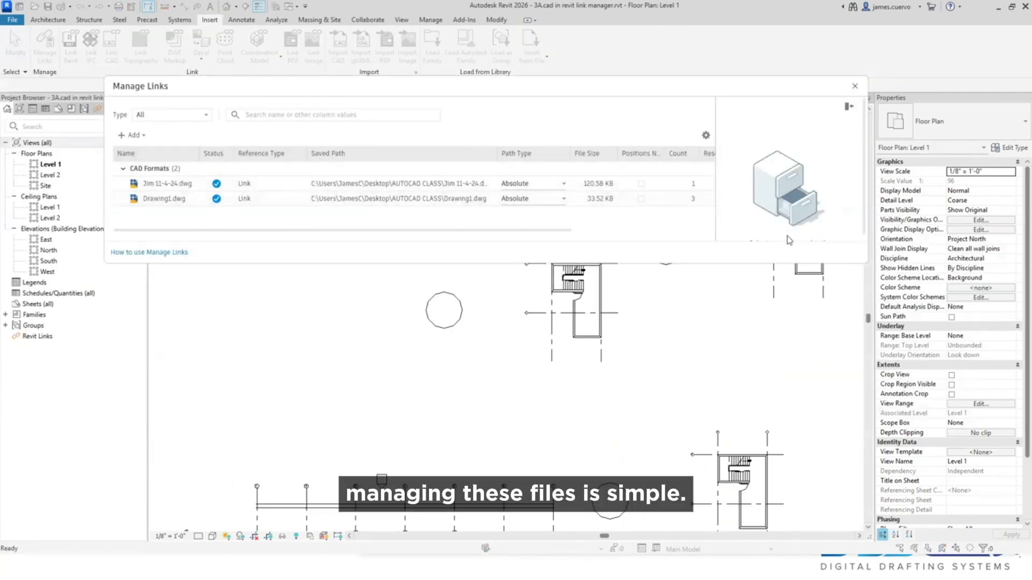
{"action": "left_click", "coordinate": [853, 85]}
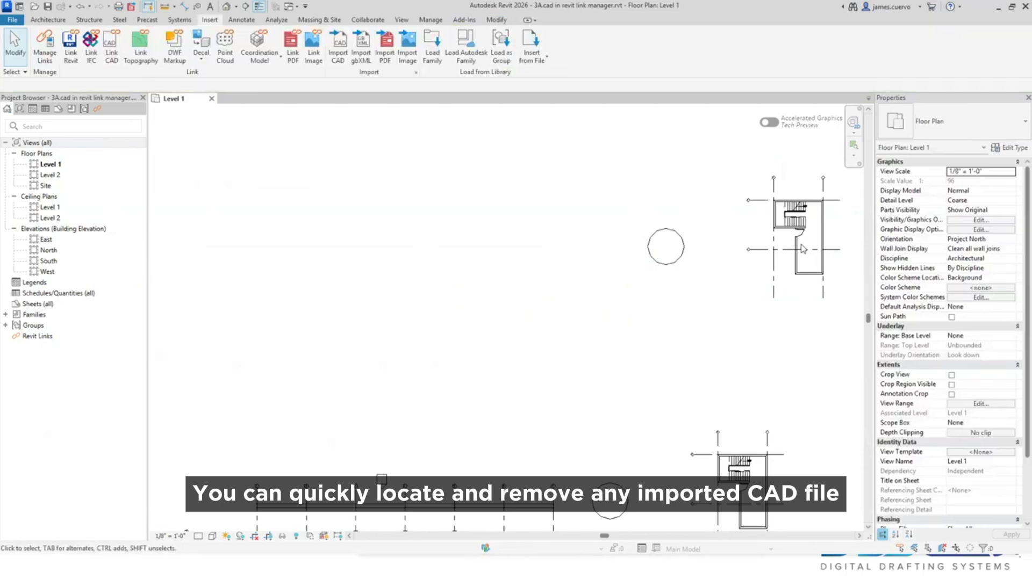
{"action": "left_click", "coordinate": [45, 44]}
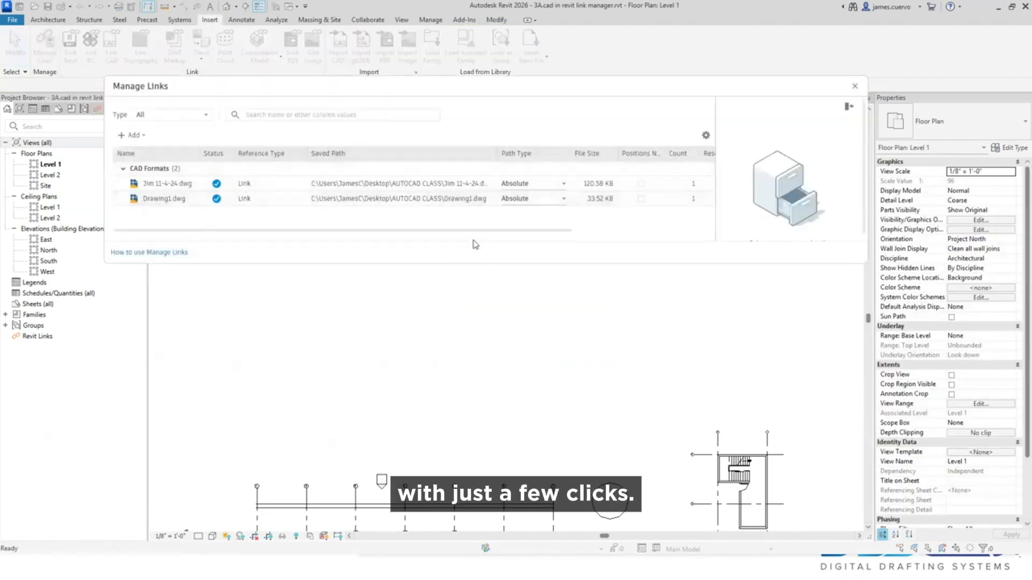